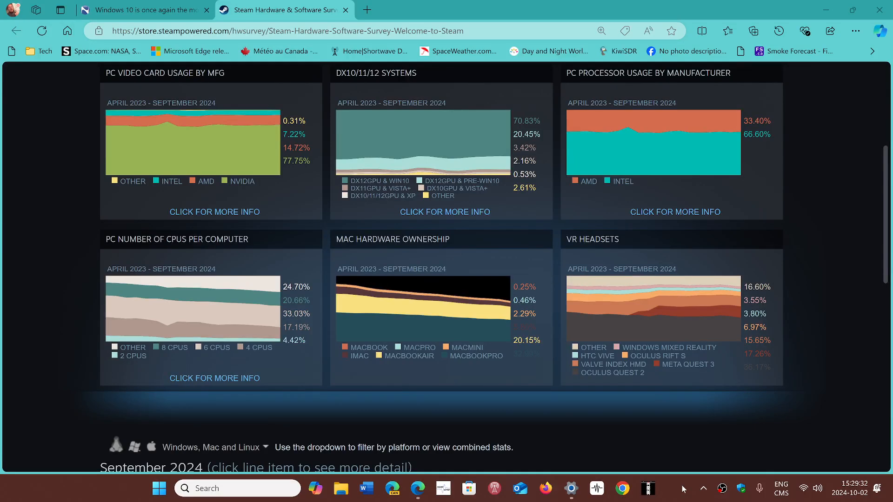
{"action": "mouse_move", "coordinate": [827, 368]}
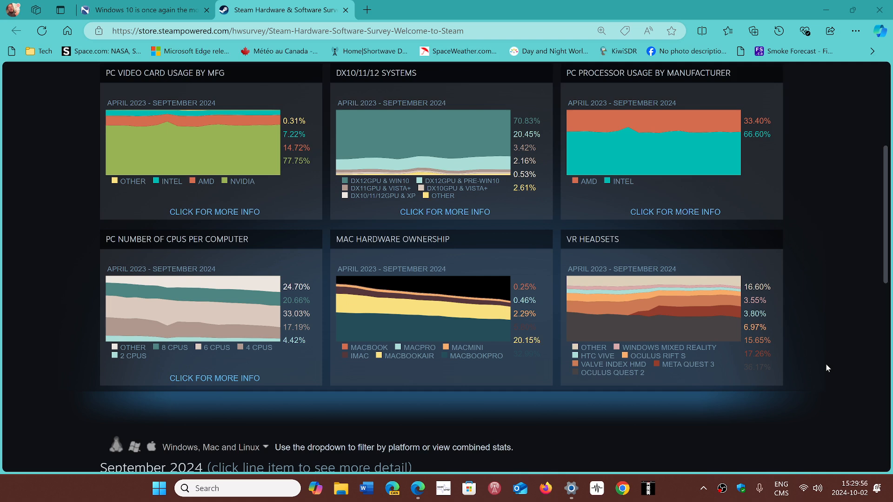
{"action": "mouse_move", "coordinate": [830, 341]}
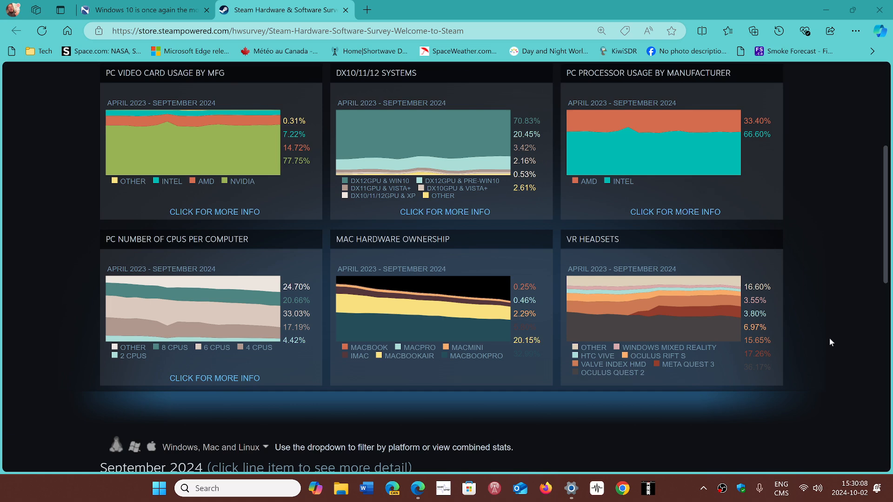
Scroll down to the September 2024 summary table listing the most popular hardware and software
{"action": "scroll", "scroll_direction": "down", "scroll_amount": 3}
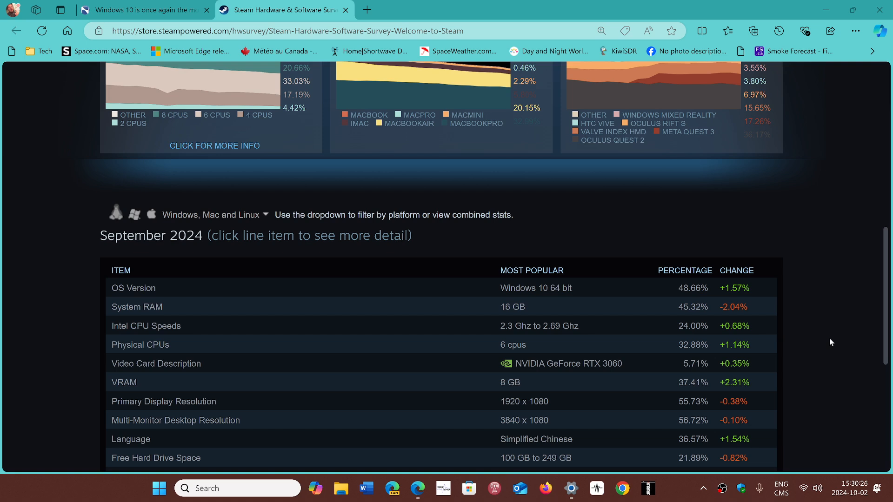
{"action": "mouse_move", "coordinate": [564, 253]}
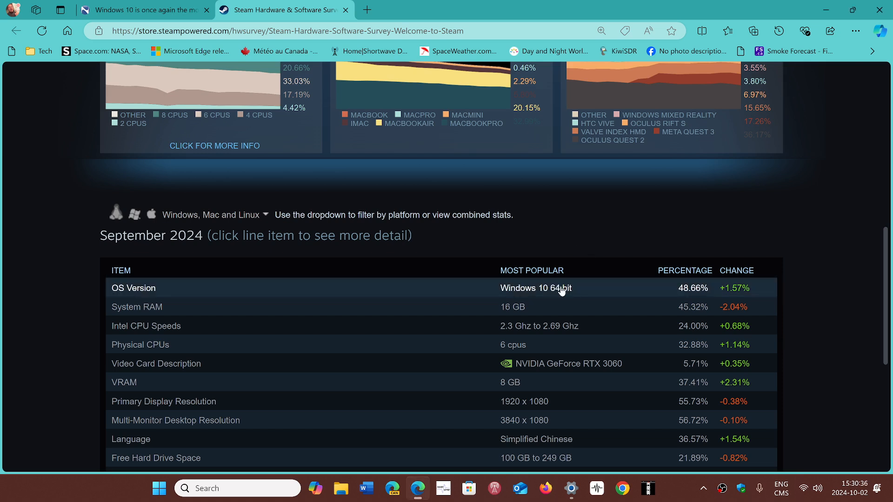
Expand the OS Version row to reveal Windows 10 at 48.66% and Windows 11 at 47.69%
{"action": "left_click", "coordinate": [133, 287]}
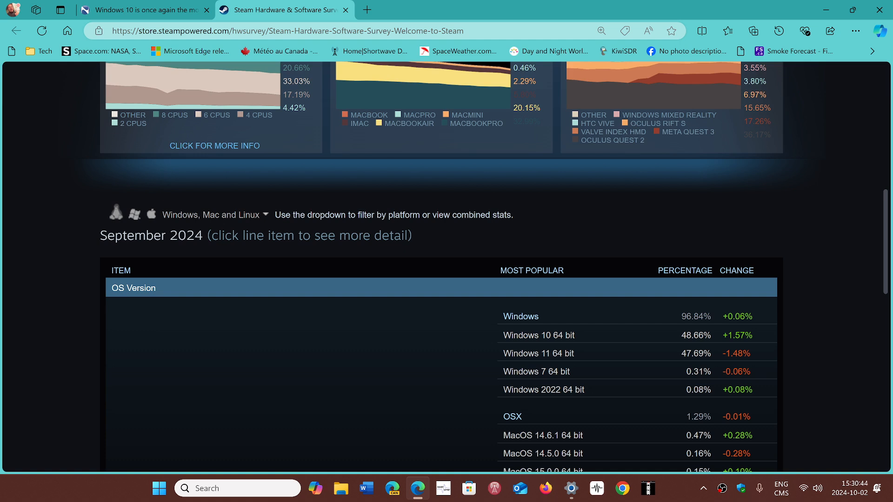
{"action": "mouse_move", "coordinate": [792, 365]}
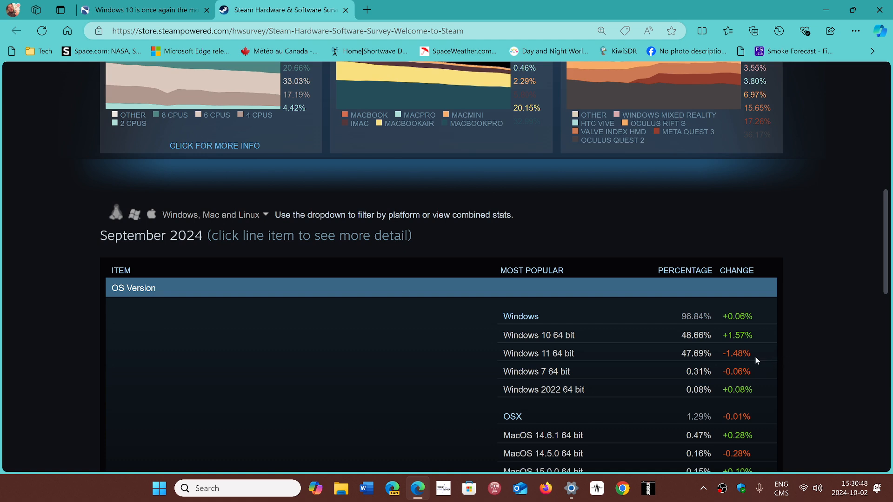
{"action": "mouse_move", "coordinate": [764, 350]}
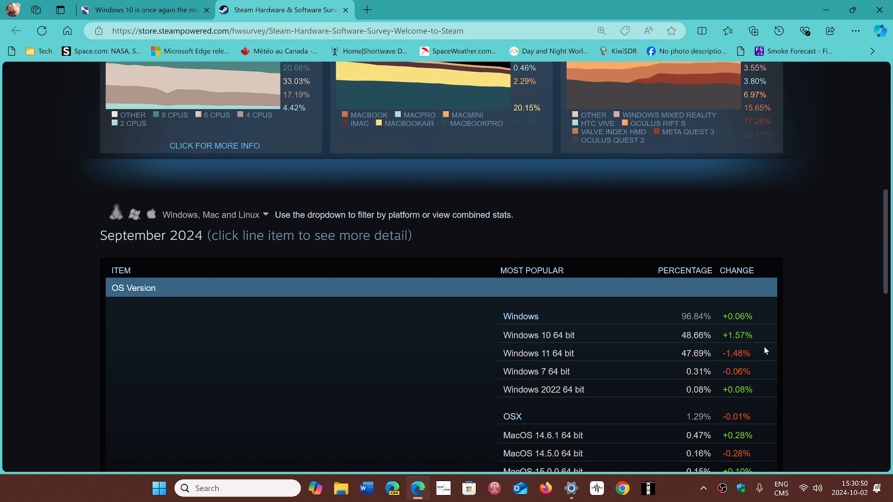
{"action": "mouse_move", "coordinate": [805, 391]}
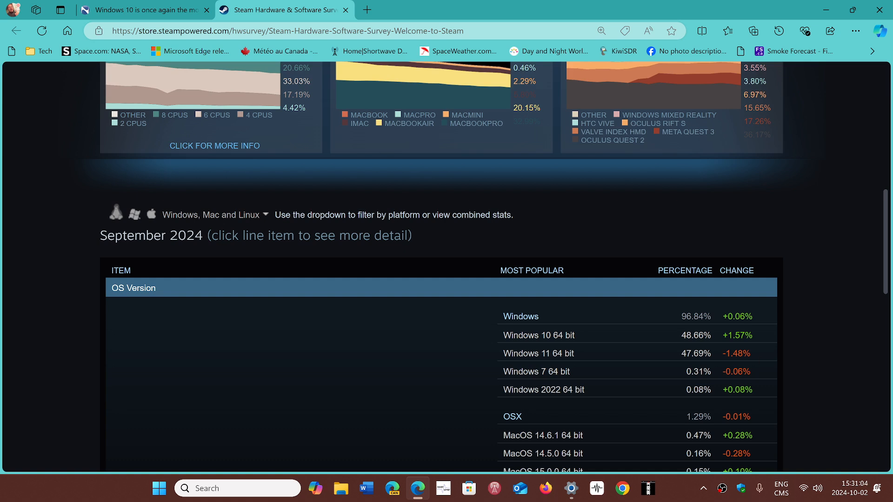
{"action": "mouse_move", "coordinate": [670, 347]}
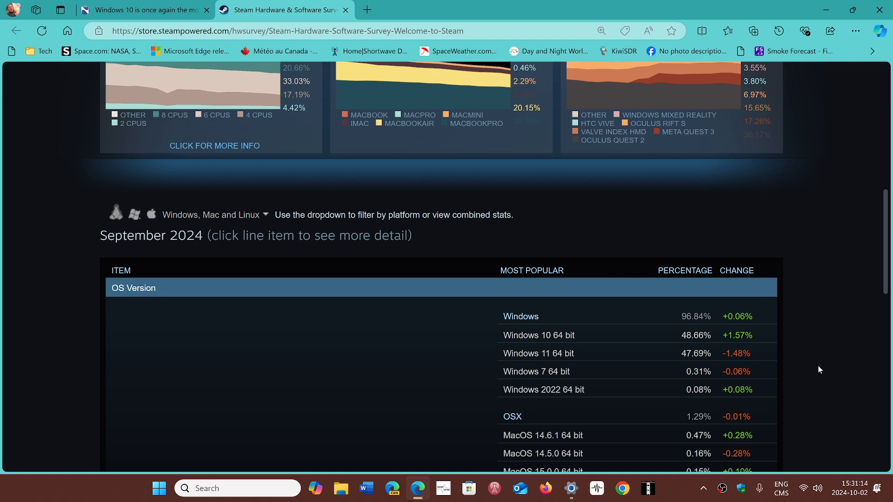
{"action": "mouse_move", "coordinate": [644, 307]}
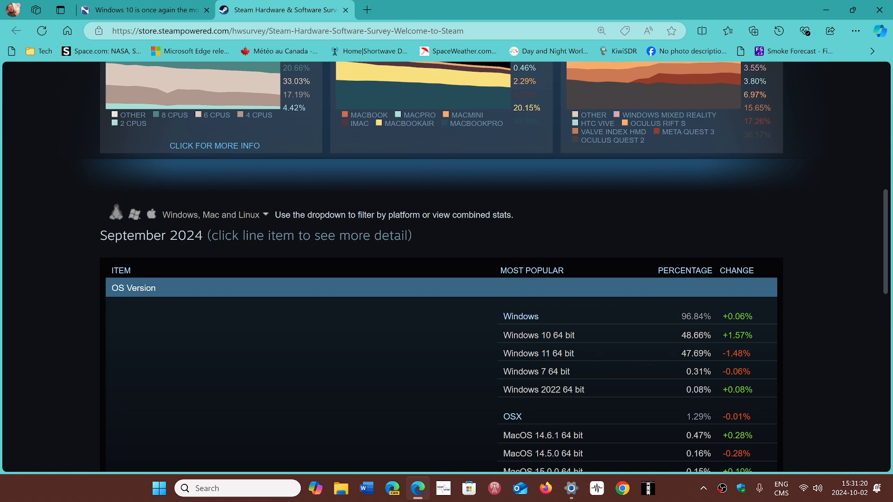
{"action": "mouse_move", "coordinate": [828, 362]}
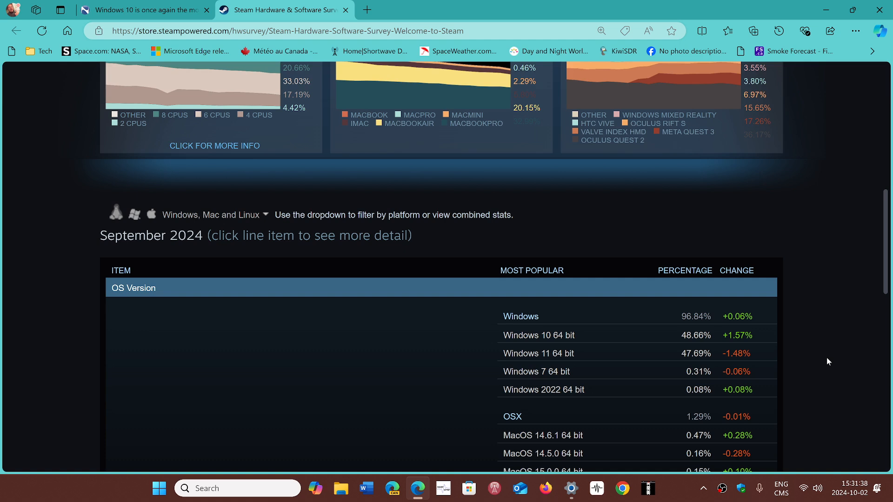
{"action": "mouse_move", "coordinate": [811, 340]}
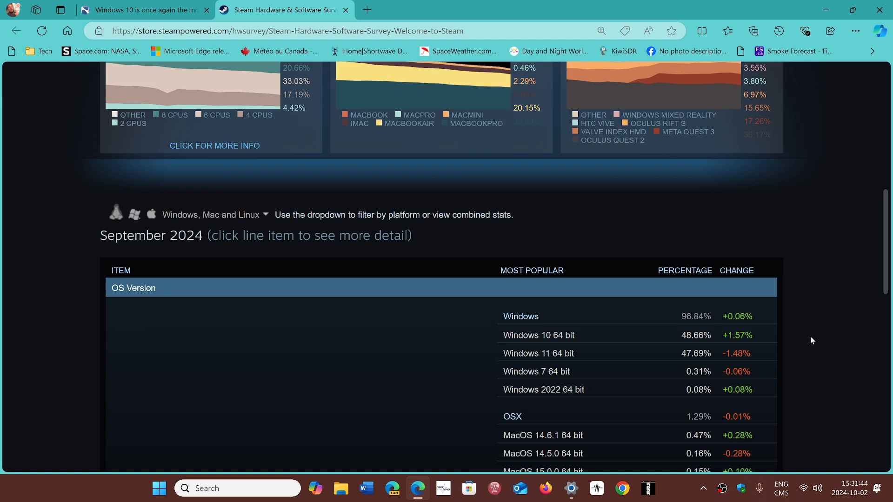
{"action": "mouse_move", "coordinate": [806, 350]}
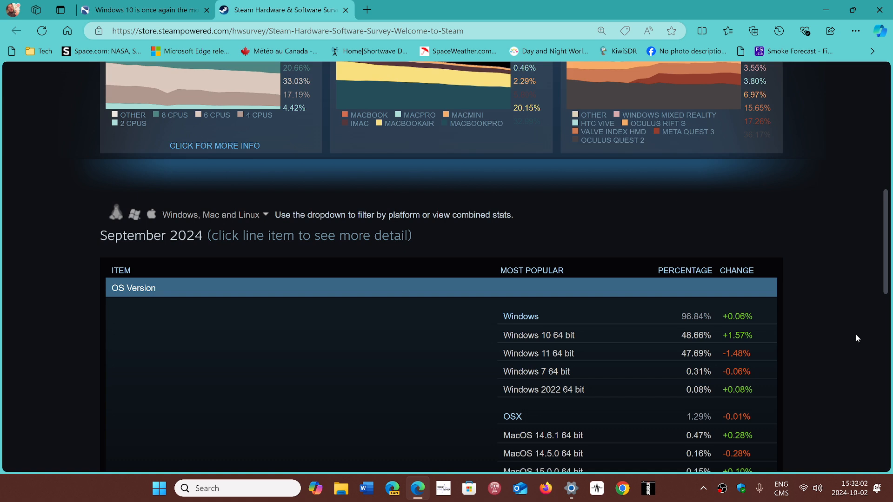
{"action": "mouse_move", "coordinate": [813, 412]}
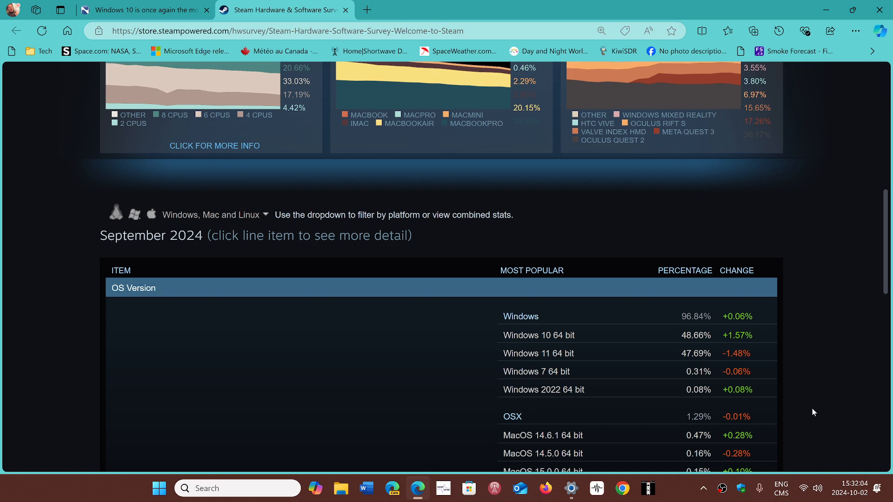
{"action": "mouse_move", "coordinate": [677, 497]}
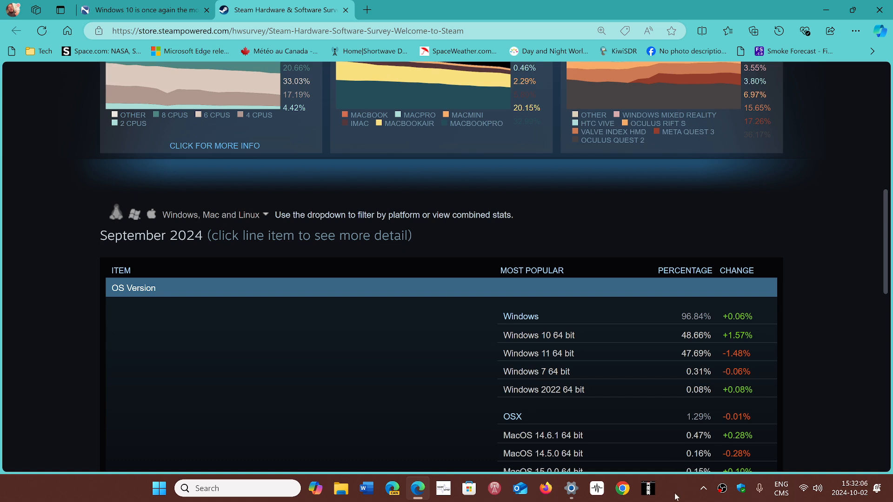